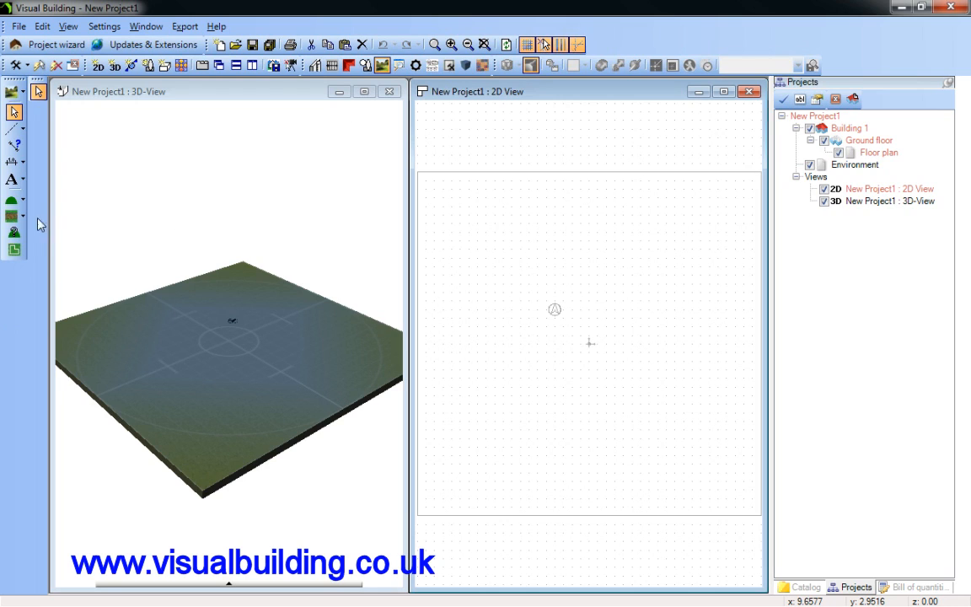
Add a rectangular hill to the plan with default properties and view it in 3D.
{"action": "left_click", "coordinate": [14, 201]}
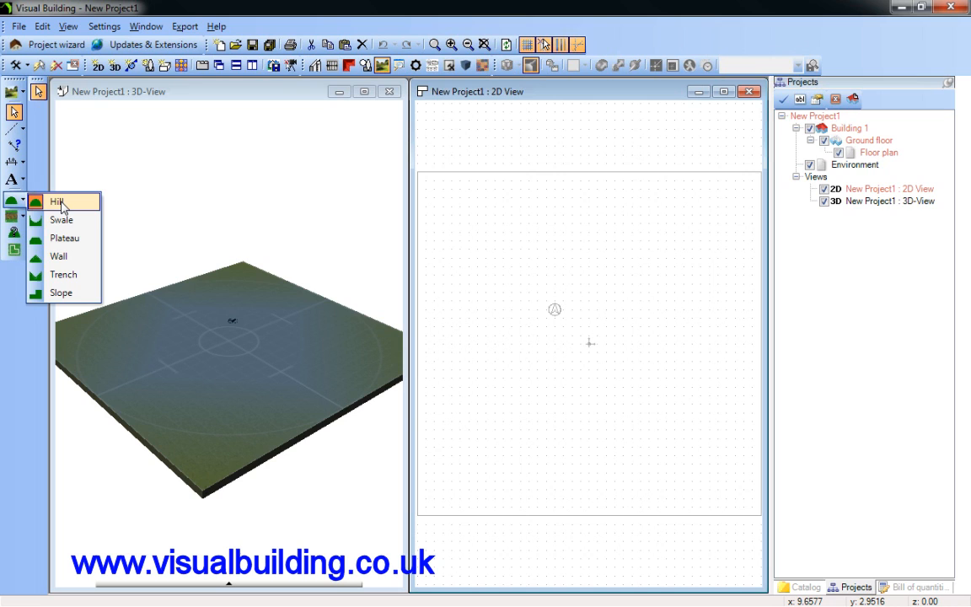
{"action": "left_click", "coordinate": [57, 202]}
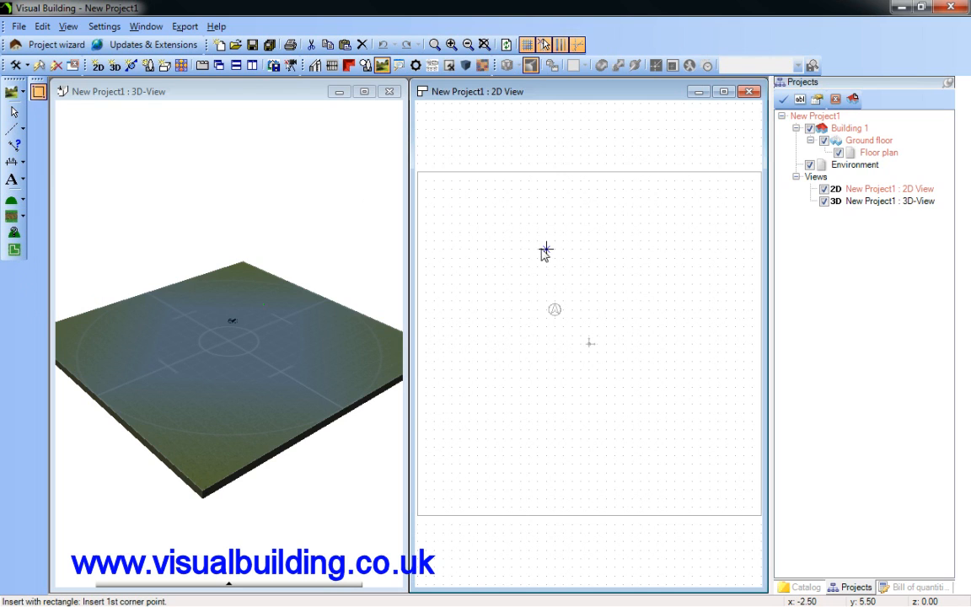
{"action": "left_click_drag", "start_coordinate": [547, 249], "coordinate": [662, 441]}
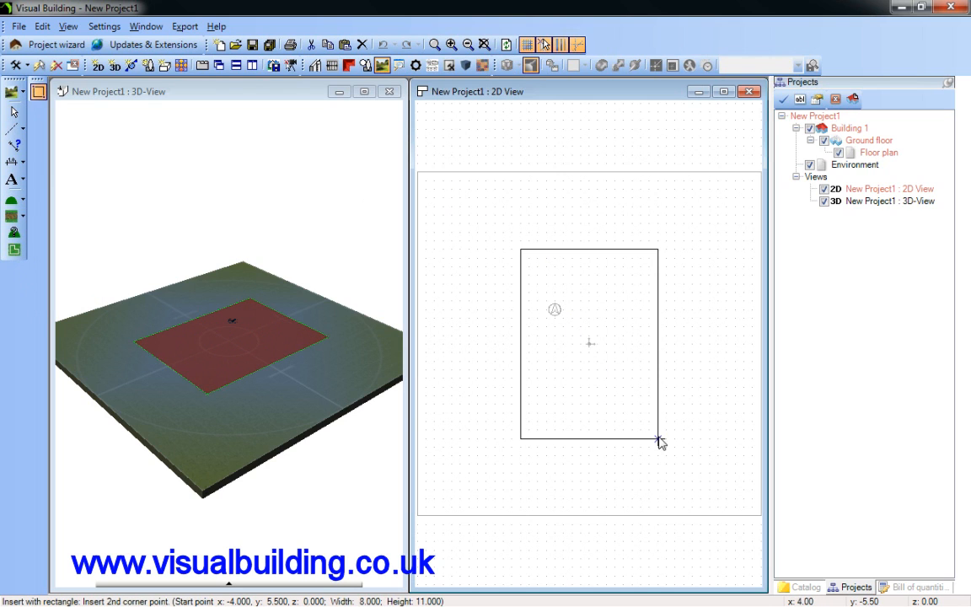
{"action": "left_click", "coordinate": [661, 442]}
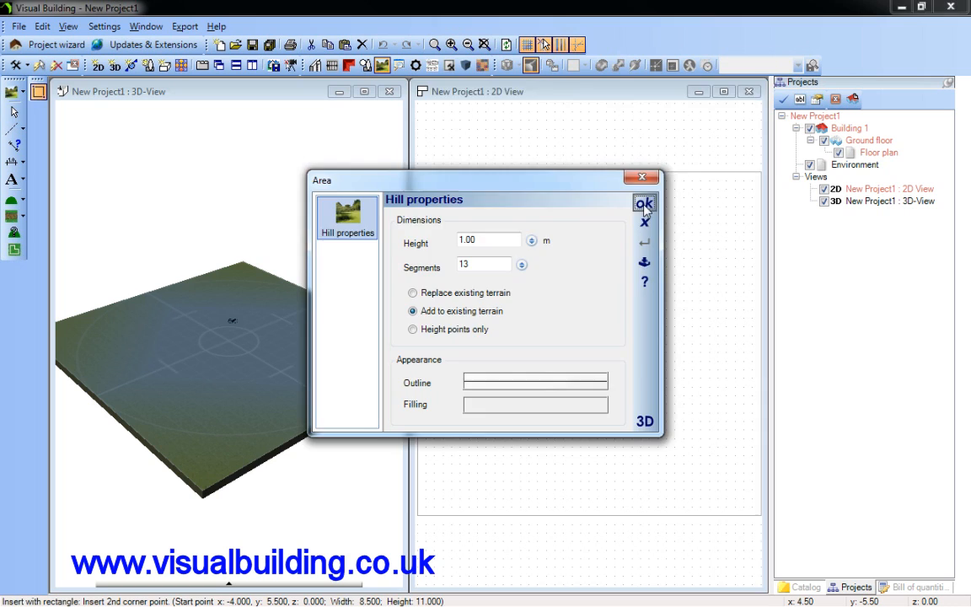
{"action": "left_click", "coordinate": [644, 204]}
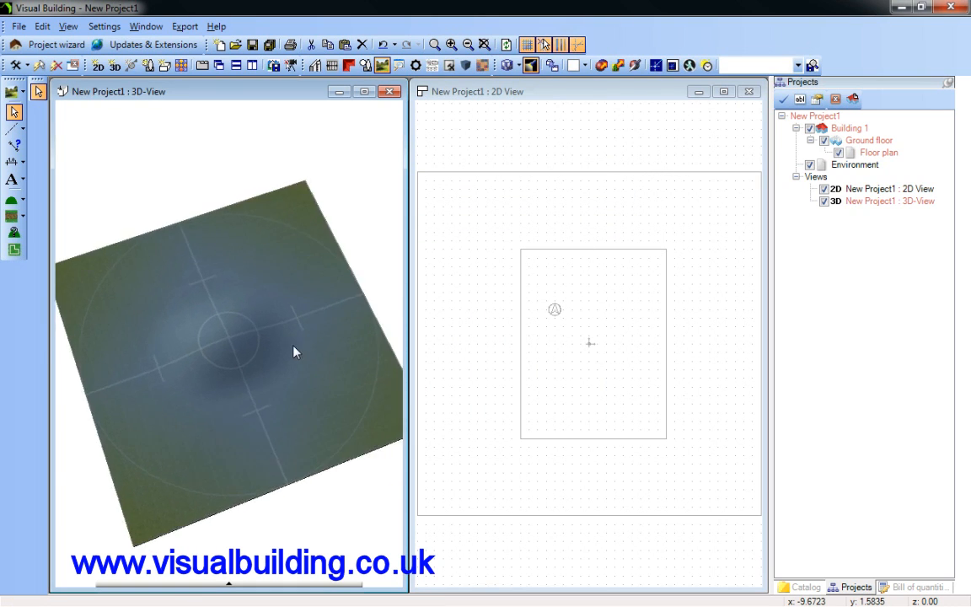
{"action": "left_click_drag", "start_coordinate": [295, 352], "coordinate": [209, 215]}
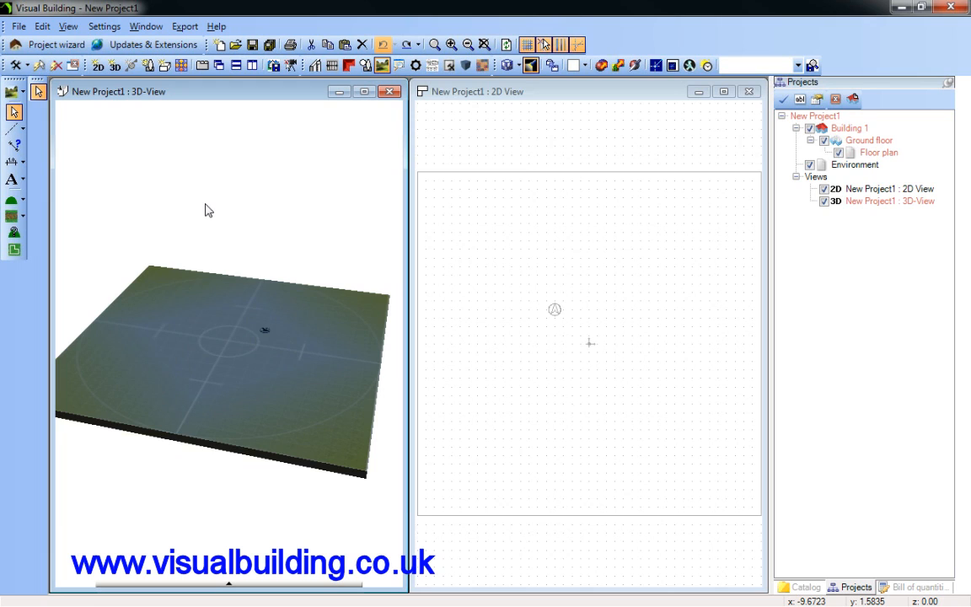
Add a swale, a plateau, and an earth wall 1 m high with 13 segments and 20° steepness.
{"action": "left_click", "coordinate": [20, 216]}
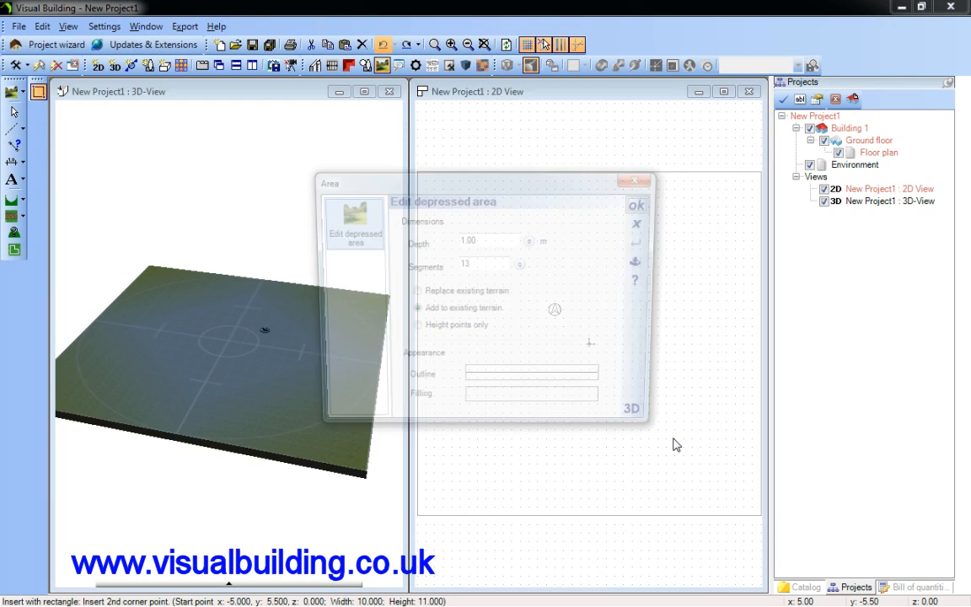
{"action": "left_click", "coordinate": [636, 206]}
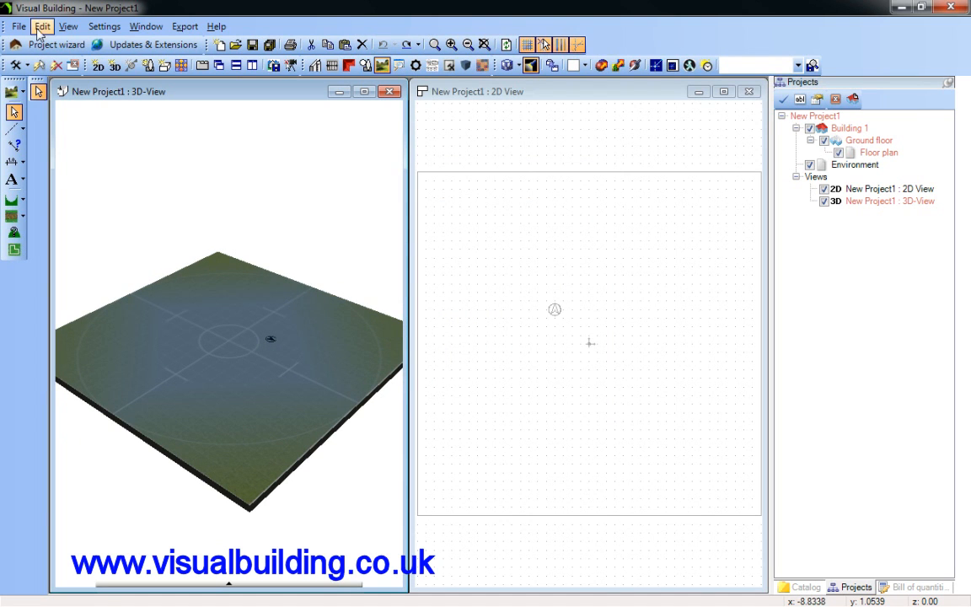
{"action": "left_click", "coordinate": [10, 200]}
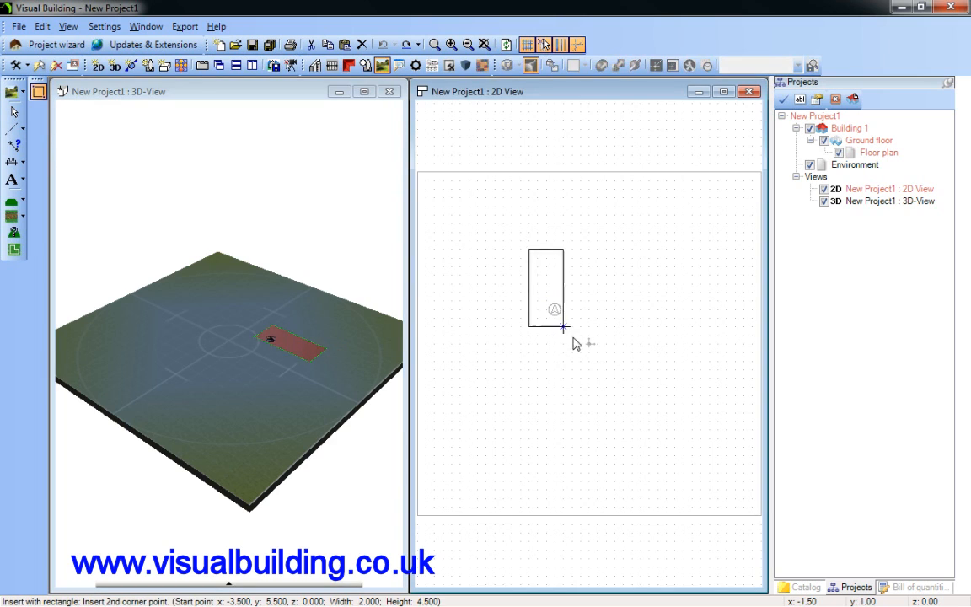
{"action": "left_click", "coordinate": [564, 328]}
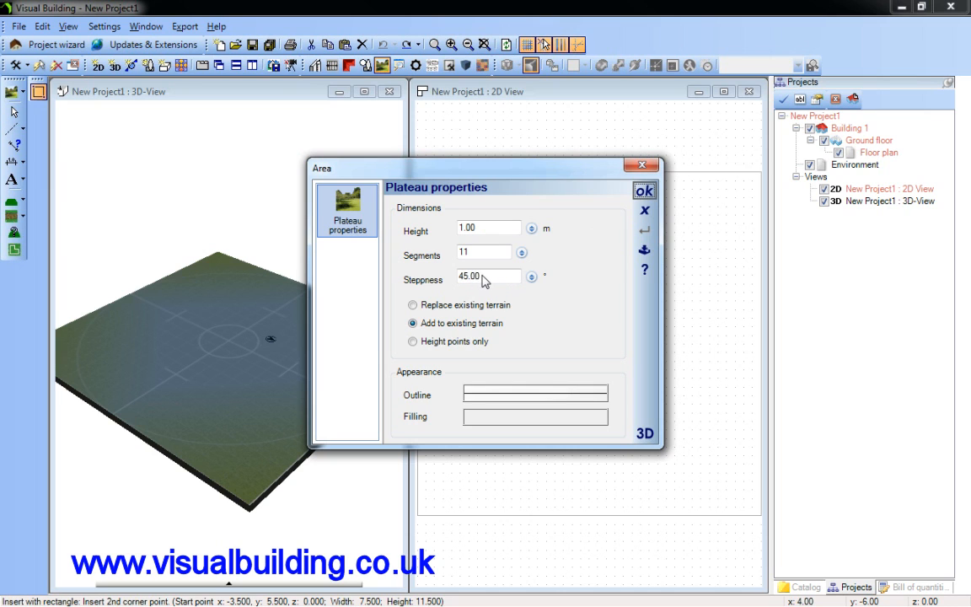
{"action": "left_click", "coordinate": [644, 190]}
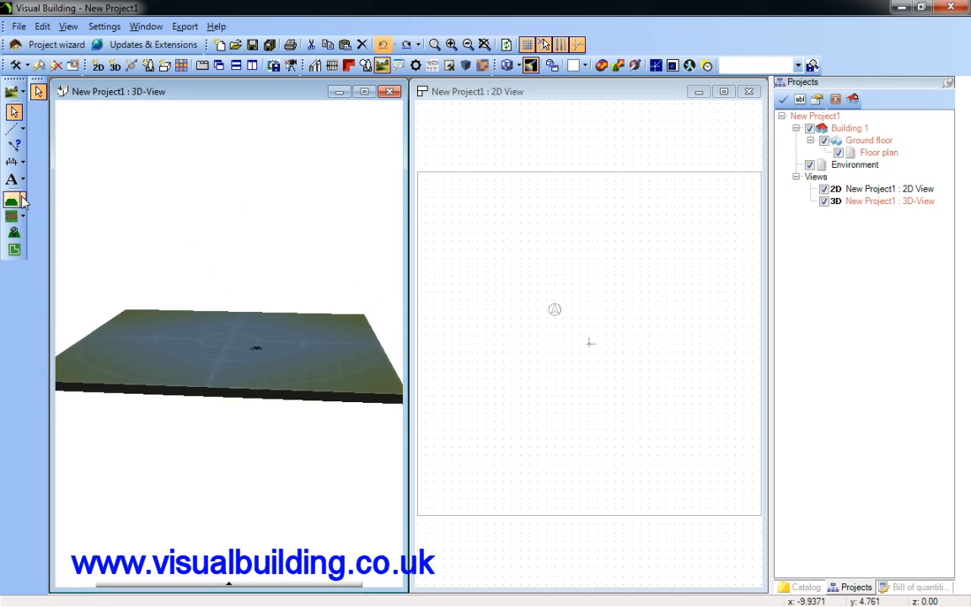
{"action": "left_click", "coordinate": [12, 203]}
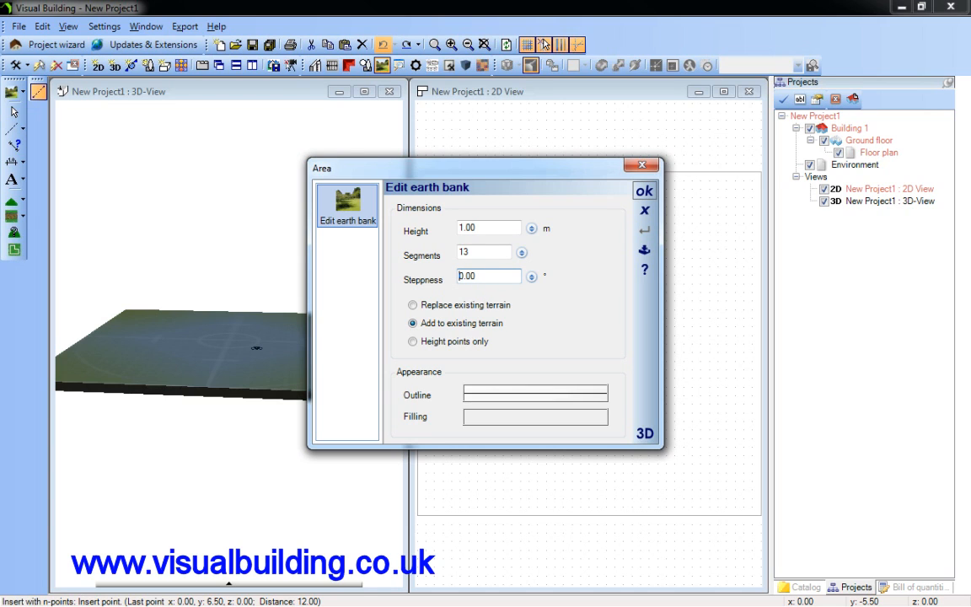
{"action": "type", "text": "20.00"}
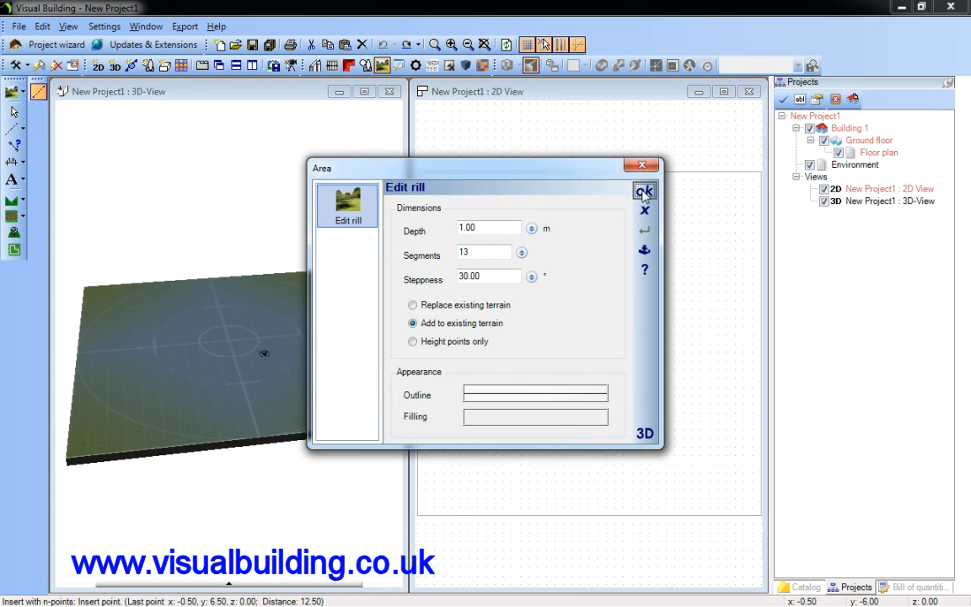
{"action": "left_click", "coordinate": [645, 192]}
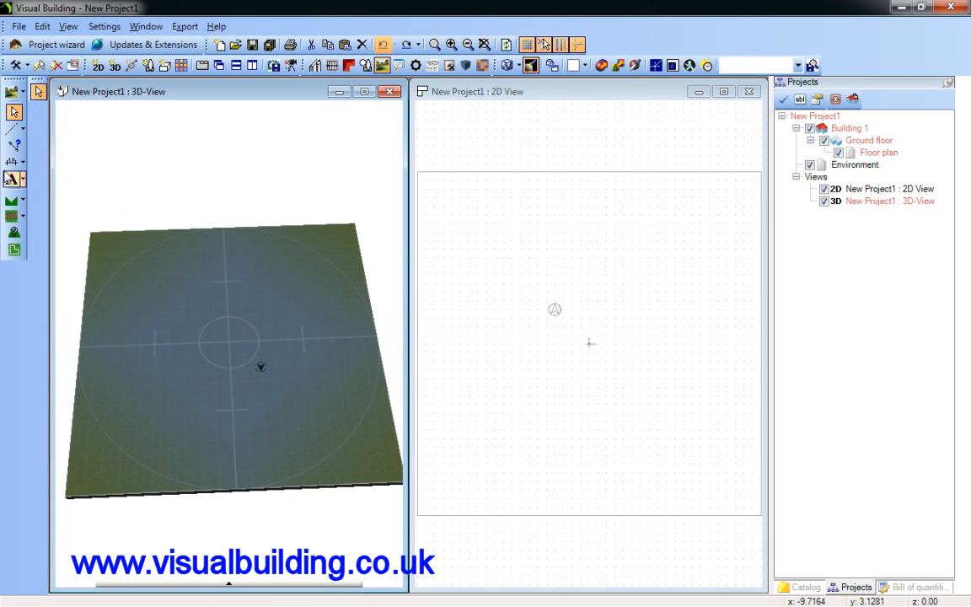
{"action": "left_click", "coordinate": [10, 201]}
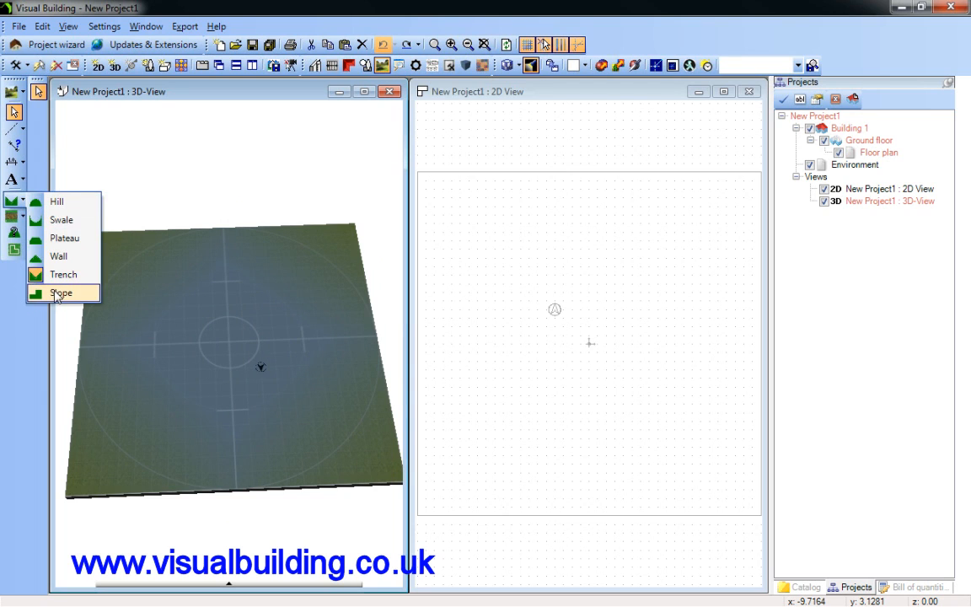
{"action": "left_click", "coordinate": [60, 294]}
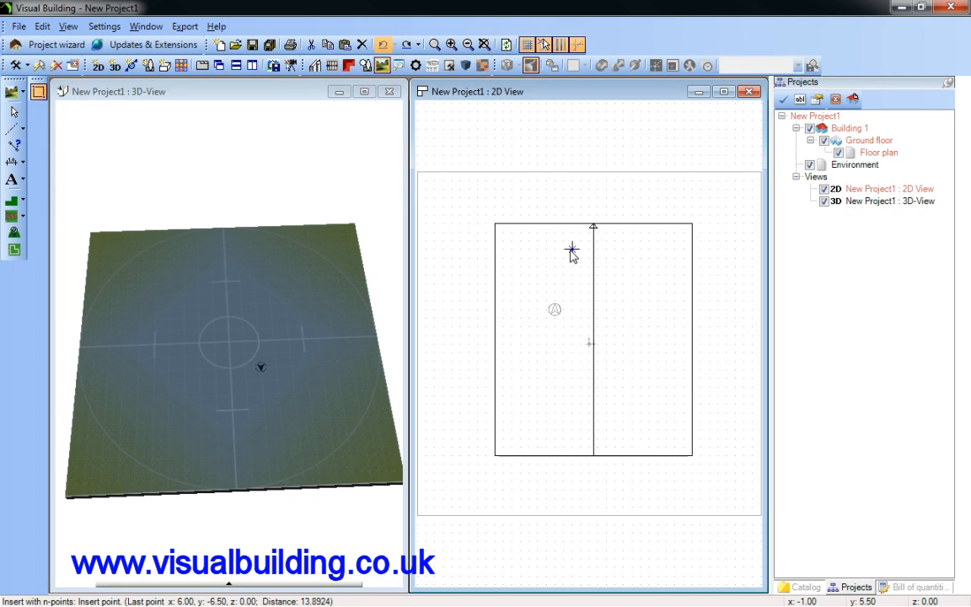
{"action": "left_click", "coordinate": [513, 342]}
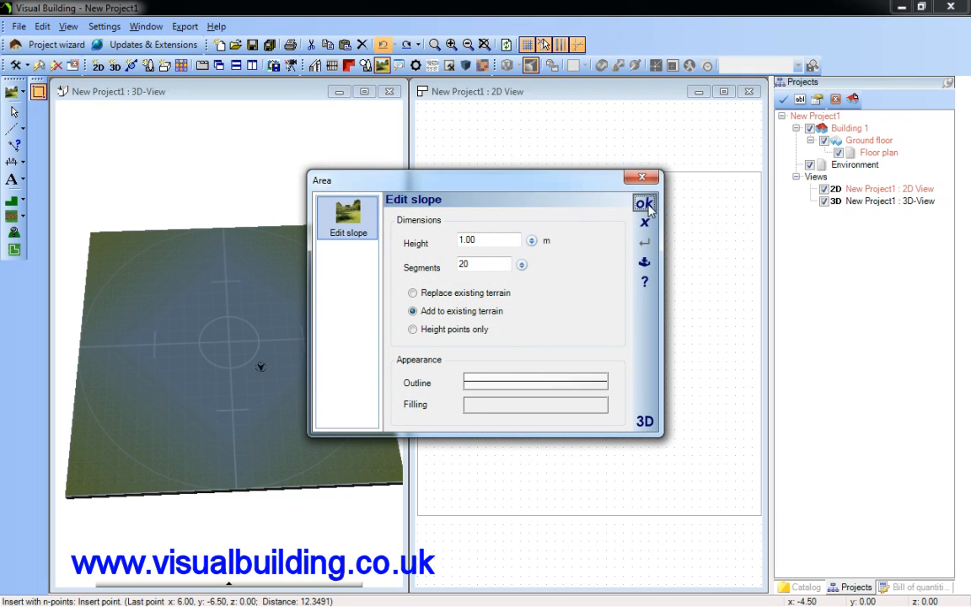
{"action": "left_click", "coordinate": [644, 204]}
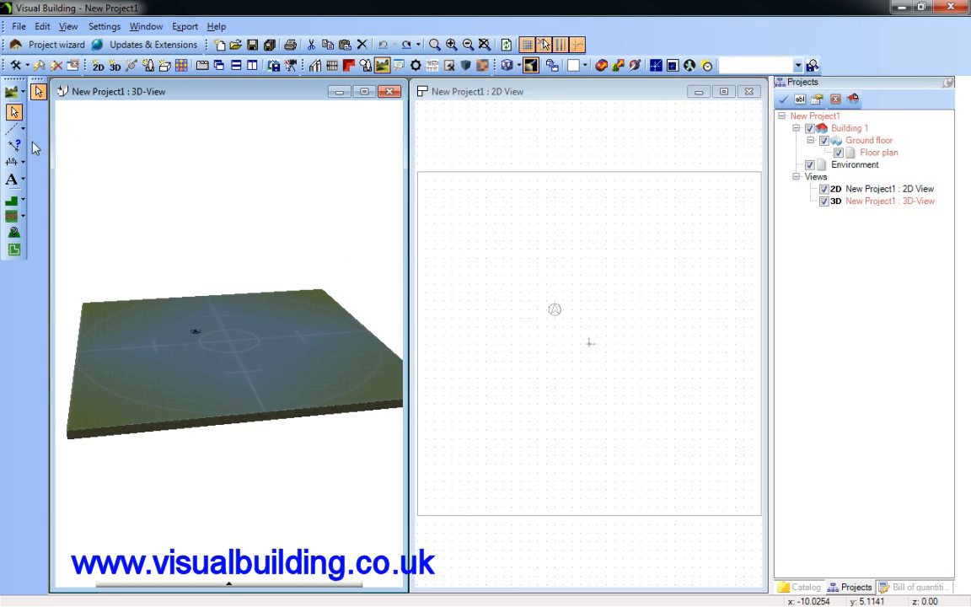
Add a hill, then a rounded earth bank in the middle of the site with default properties.
{"action": "left_click", "coordinate": [12, 203]}
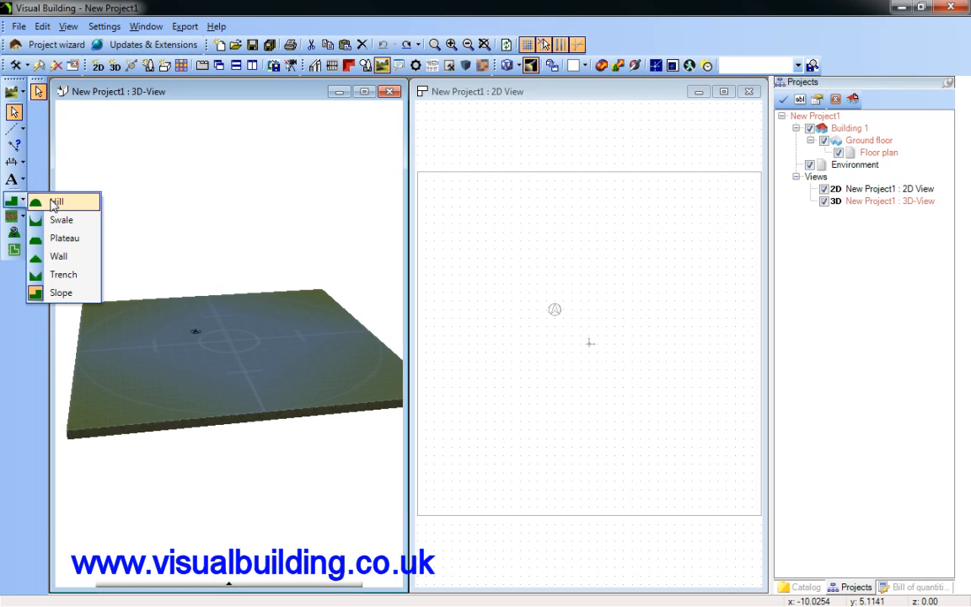
{"action": "left_click", "coordinate": [57, 203]}
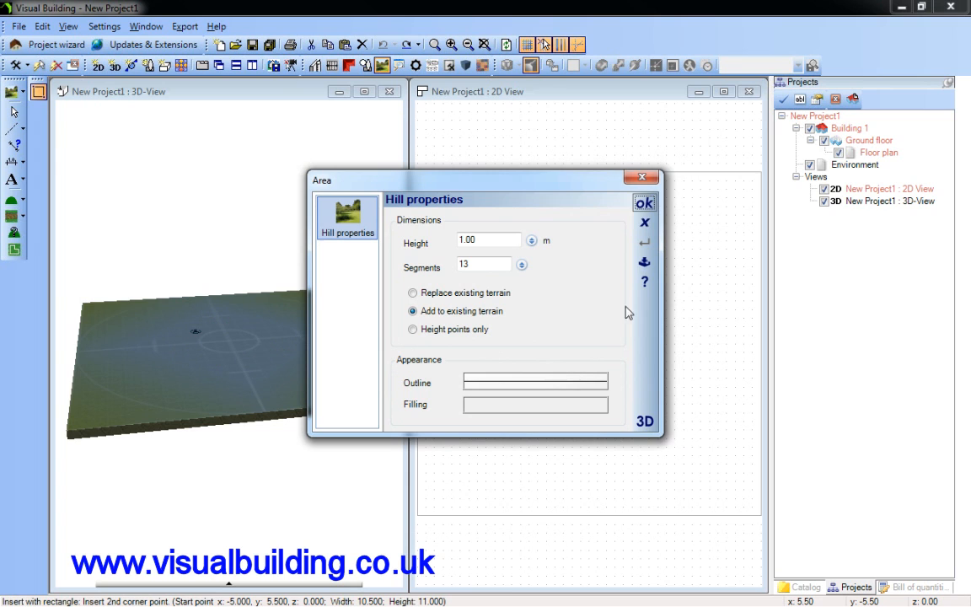
{"action": "left_click", "coordinate": [645, 203]}
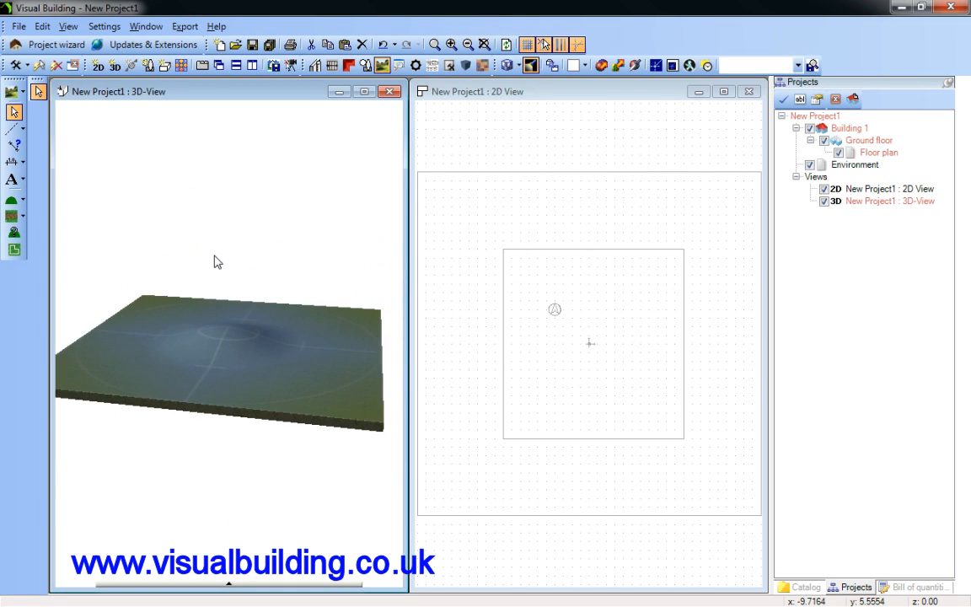
{"action": "left_click", "coordinate": [11, 215]}
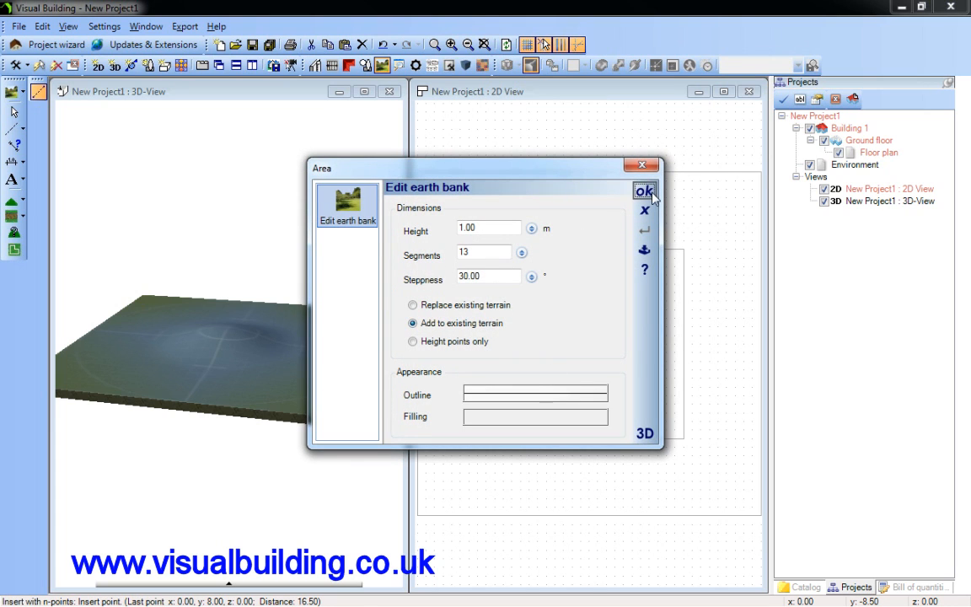
{"action": "left_click", "coordinate": [644, 193]}
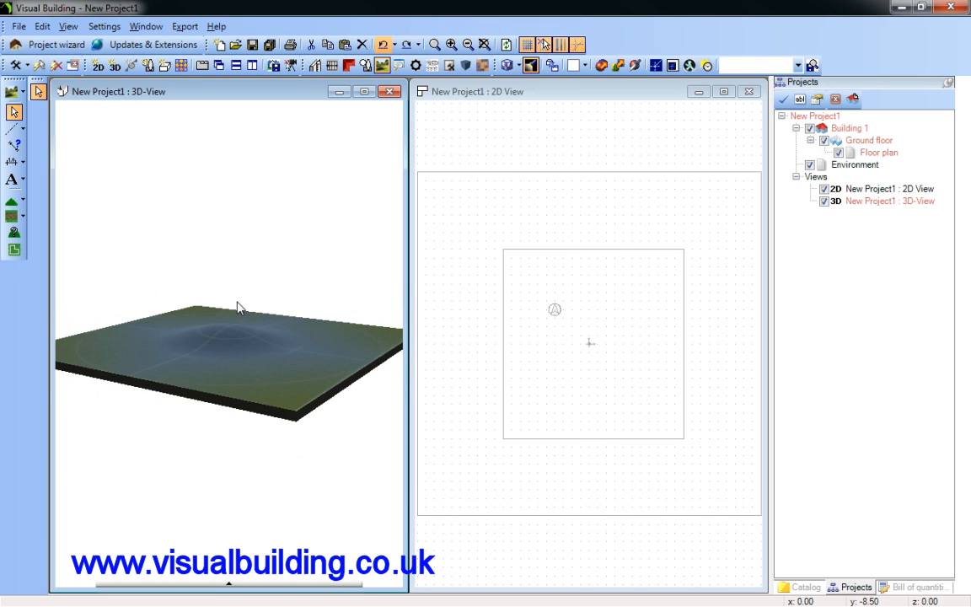
Set the circular earth bank to 'Replace existing terrain' and apply it.
{"action": "left_click", "coordinate": [12, 202]}
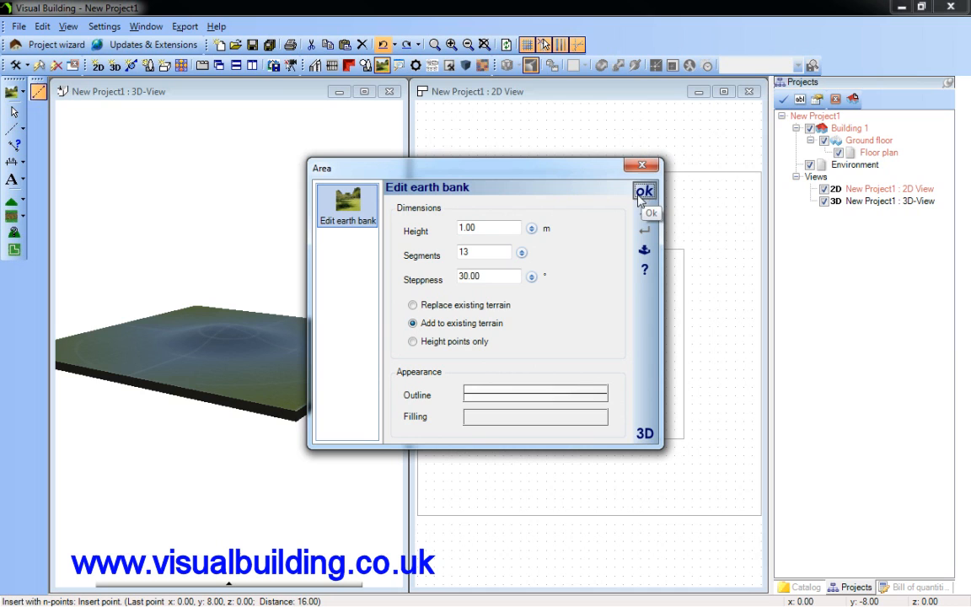
{"action": "left_click", "coordinate": [412, 304]}
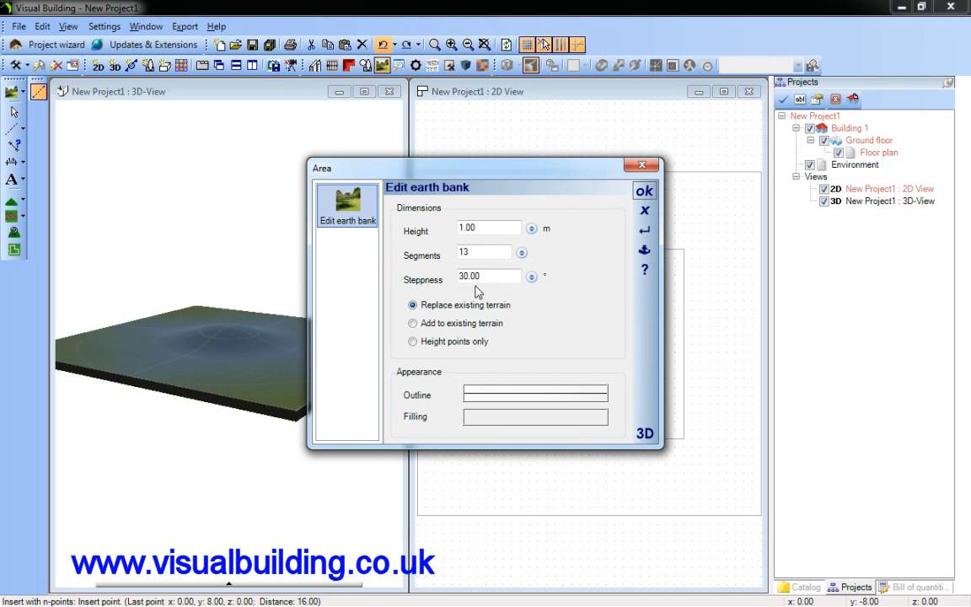
{"action": "left_click", "coordinate": [645, 190]}
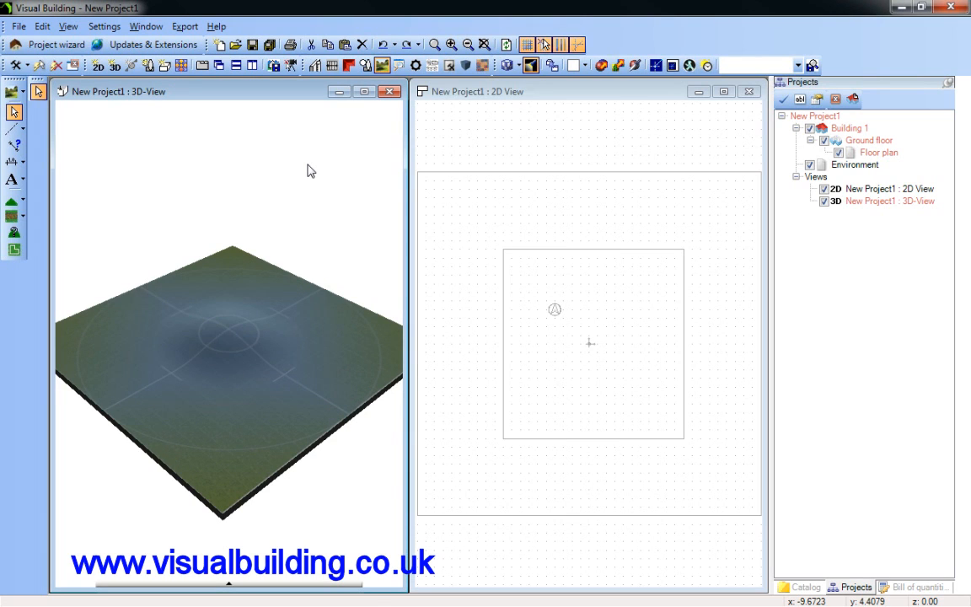
Add a rectangular plateau as height points only, 1.00 m high with 45° steepness.
{"action": "left_click", "coordinate": [14, 201]}
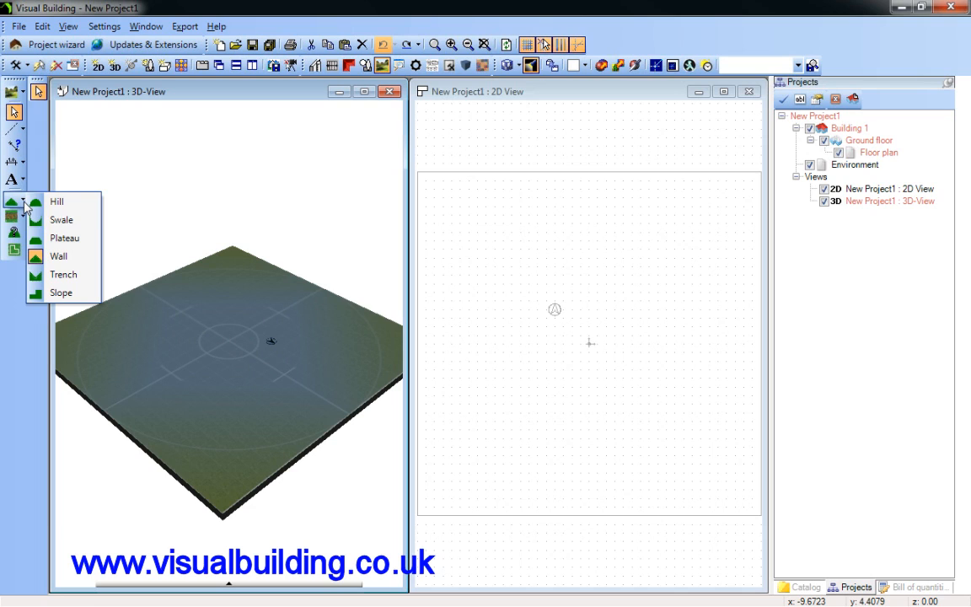
{"action": "mouse_move", "coordinate": [64, 275]}
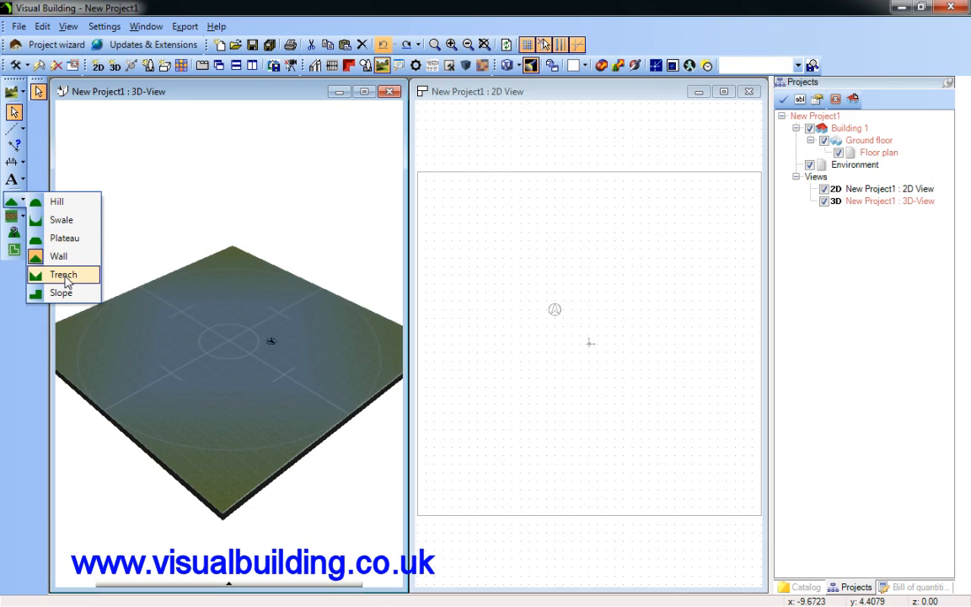
{"action": "mouse_move", "coordinate": [64, 268]}
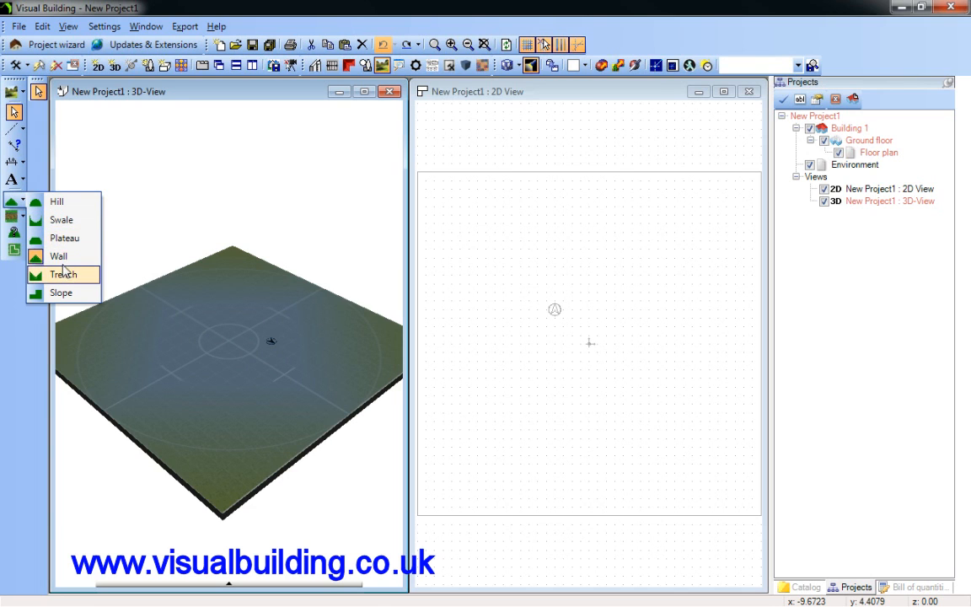
{"action": "left_click", "coordinate": [64, 273]}
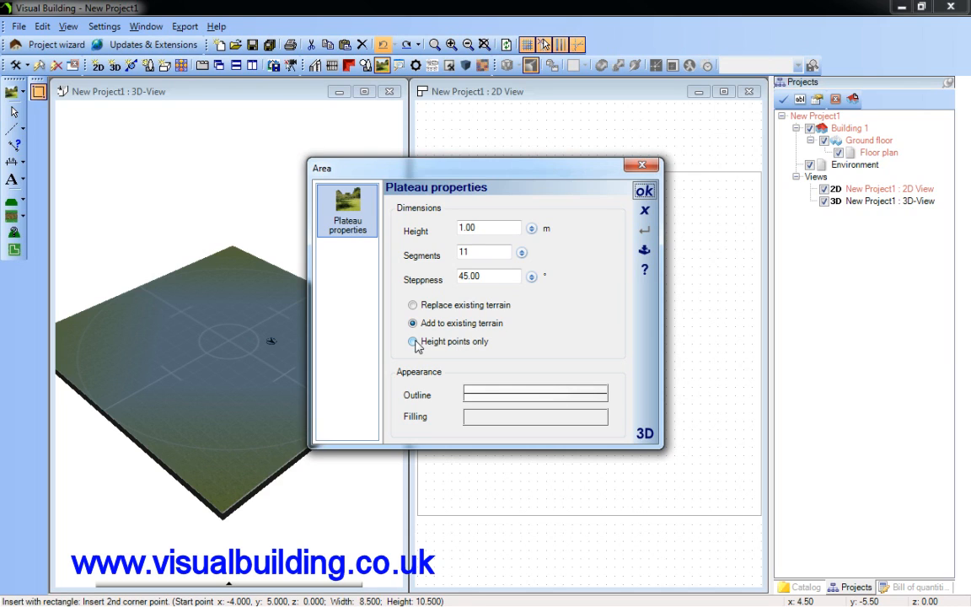
{"action": "left_click", "coordinate": [411, 341]}
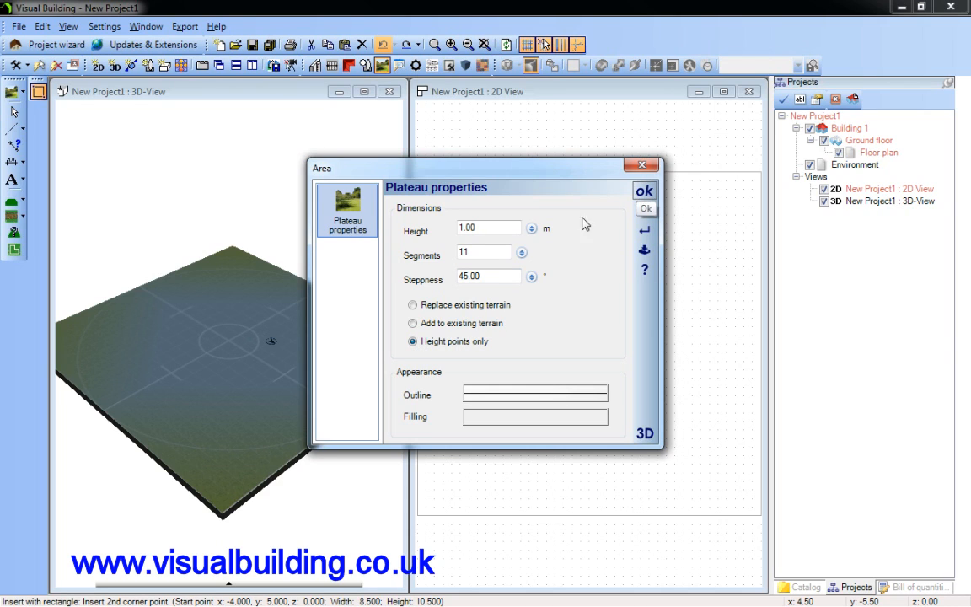
{"action": "left_click", "coordinate": [485, 253]}
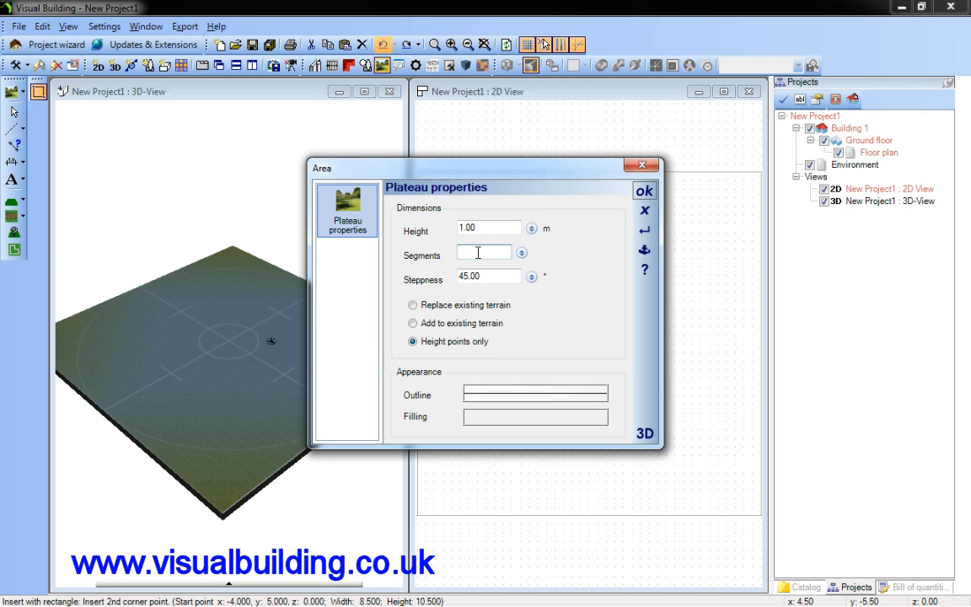
{"action": "left_click", "coordinate": [645, 191]}
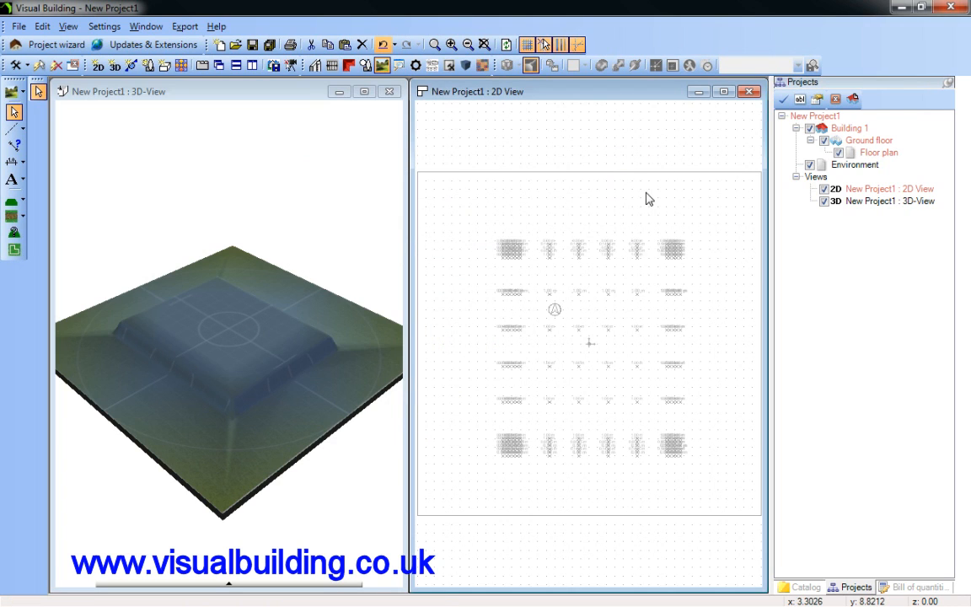
{"action": "mouse_move", "coordinate": [793, 184]}
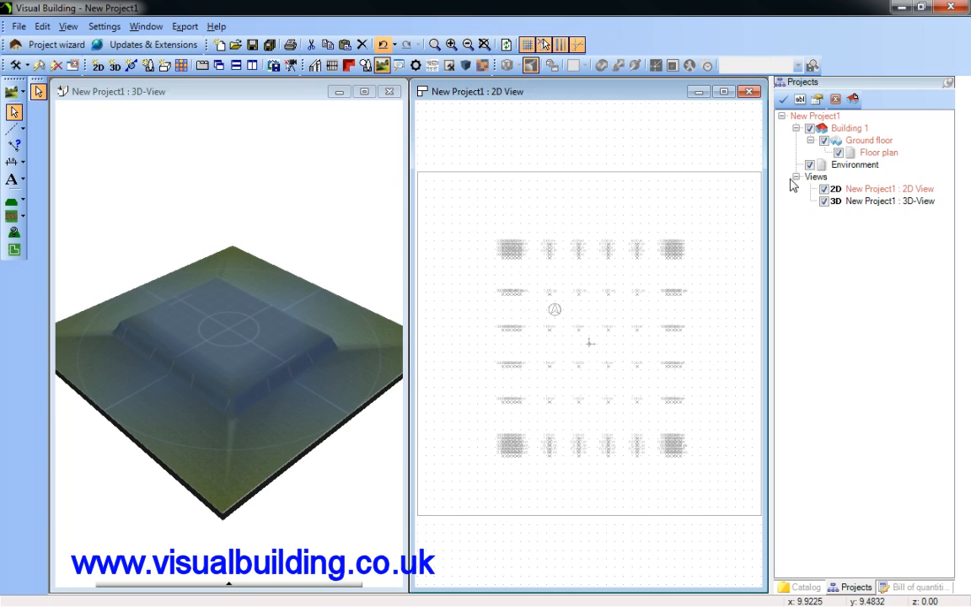
{"action": "mouse_move", "coordinate": [873, 169]}
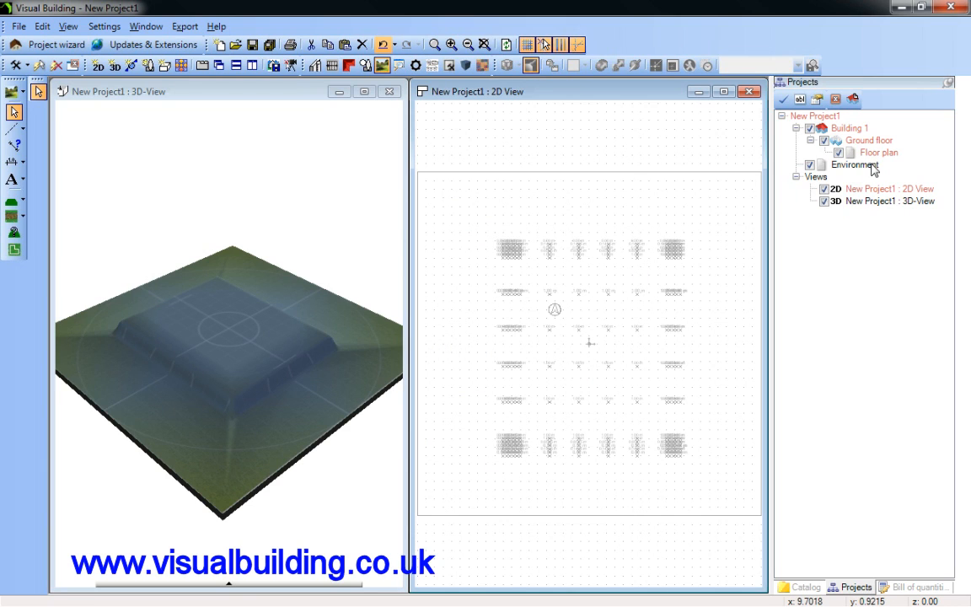
Set Environment as the current element in the Projects tree so the 1.00 m height points are editable.
{"action": "left_click", "coordinate": [854, 165]}
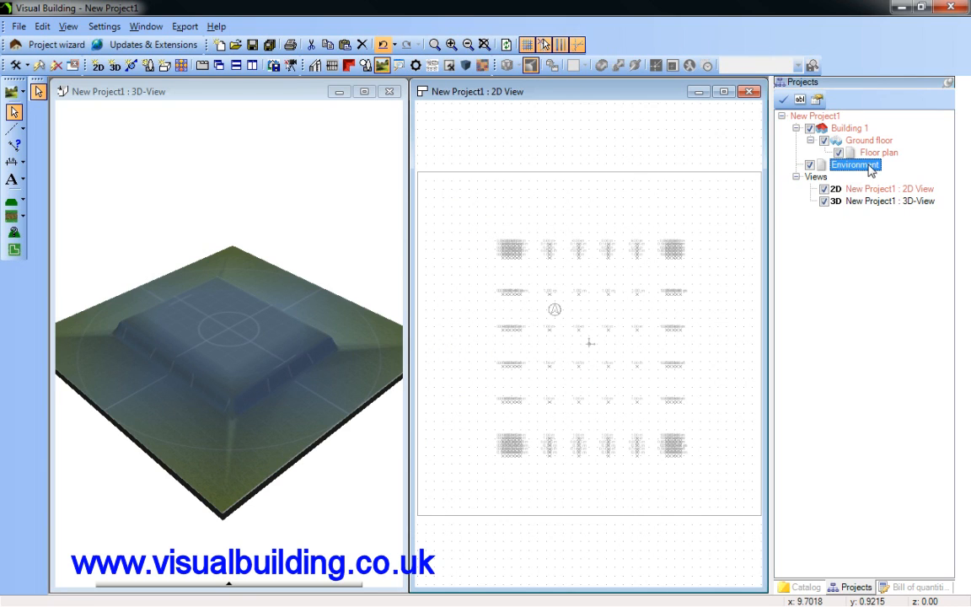
{"action": "right_click", "coordinate": [854, 165]}
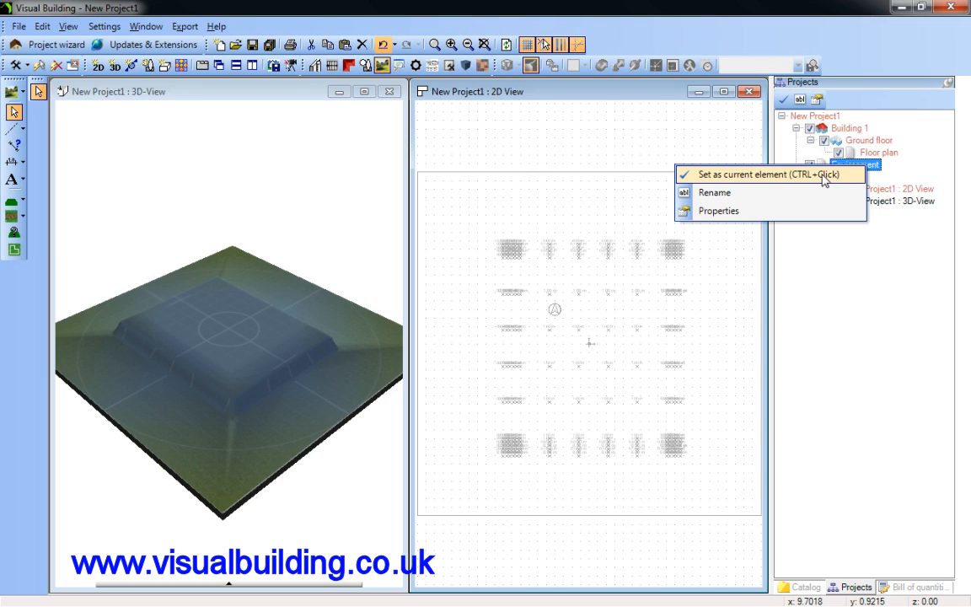
{"action": "left_click", "coordinate": [755, 173]}
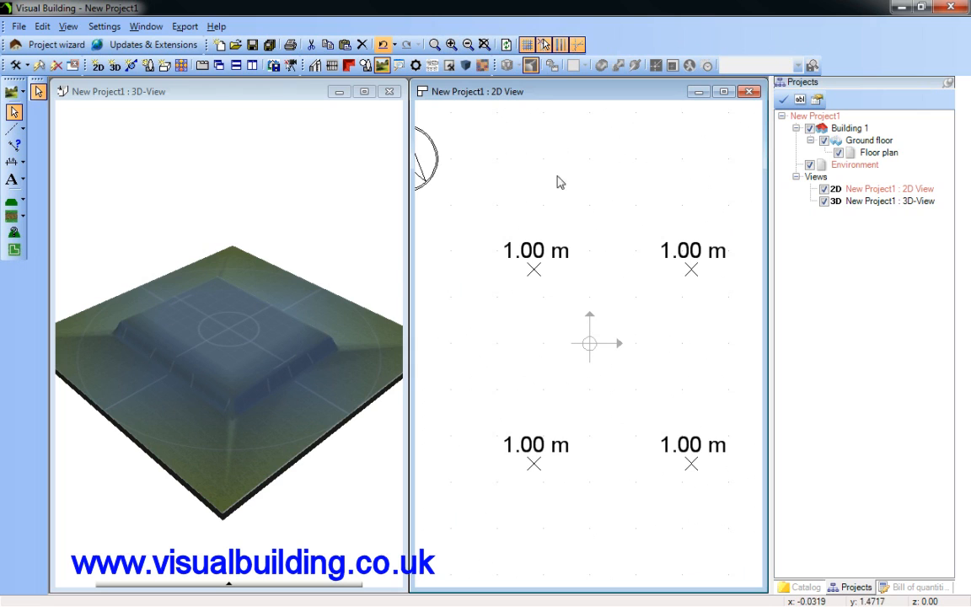
{"action": "scroll", "scroll_direction": "down", "scroll_amount": 3}
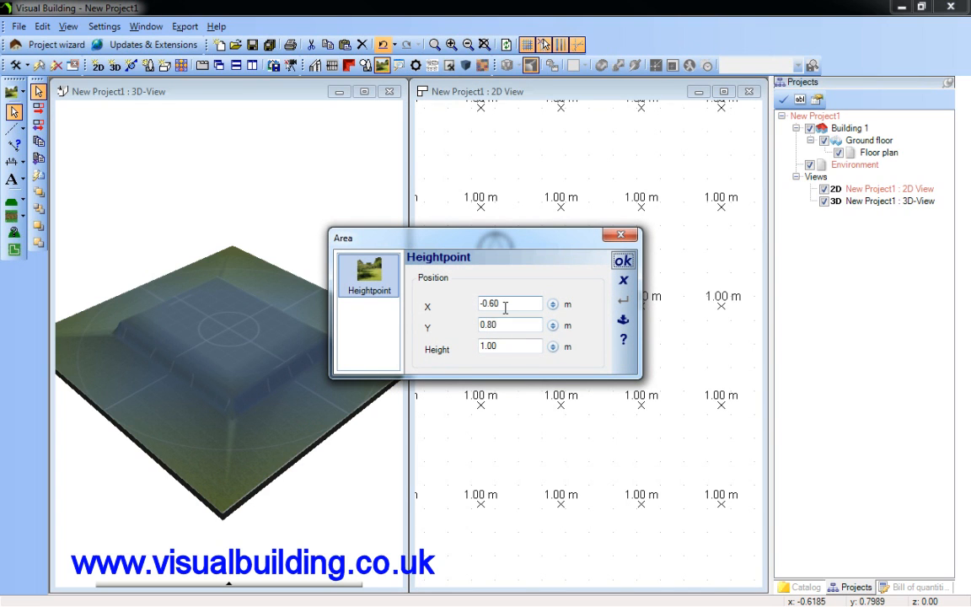
Raise three neighbouring plateau height points from 1.00 m to 3.00 m.
{"action": "left_click", "coordinate": [509, 348]}
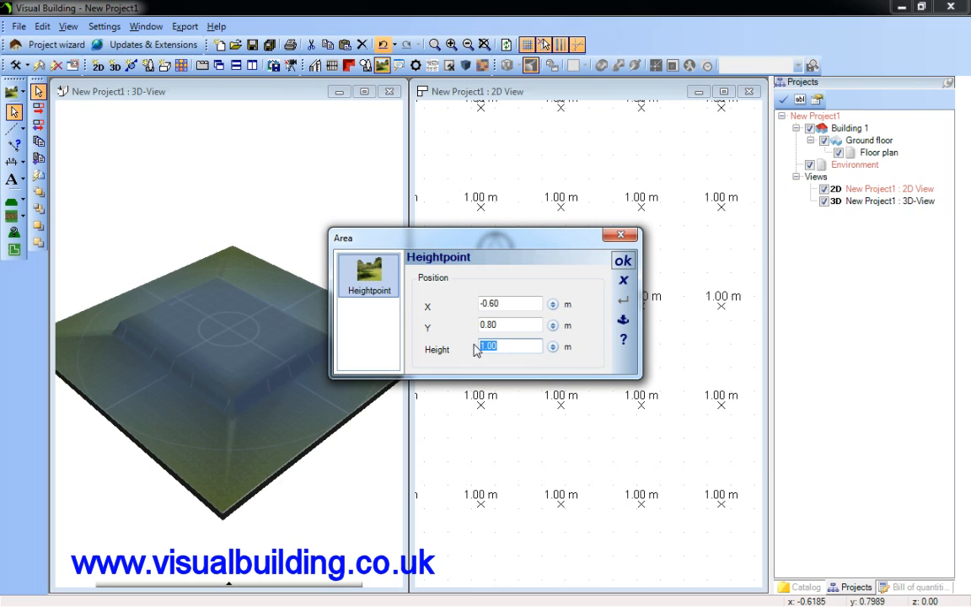
{"action": "left_click", "coordinate": [622, 260]}
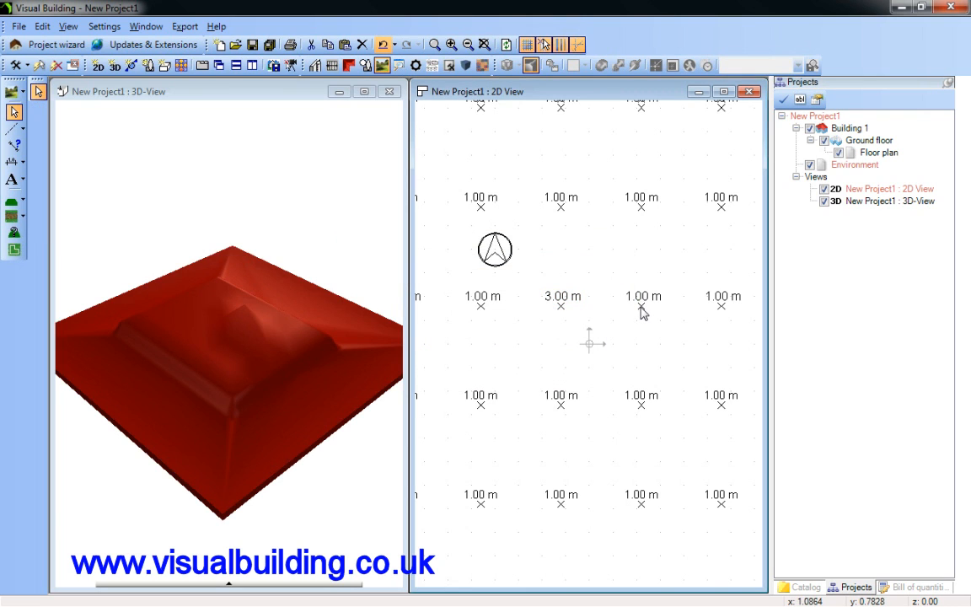
{"action": "left_click", "coordinate": [641, 297]}
{"action": "type", "text": "3"}
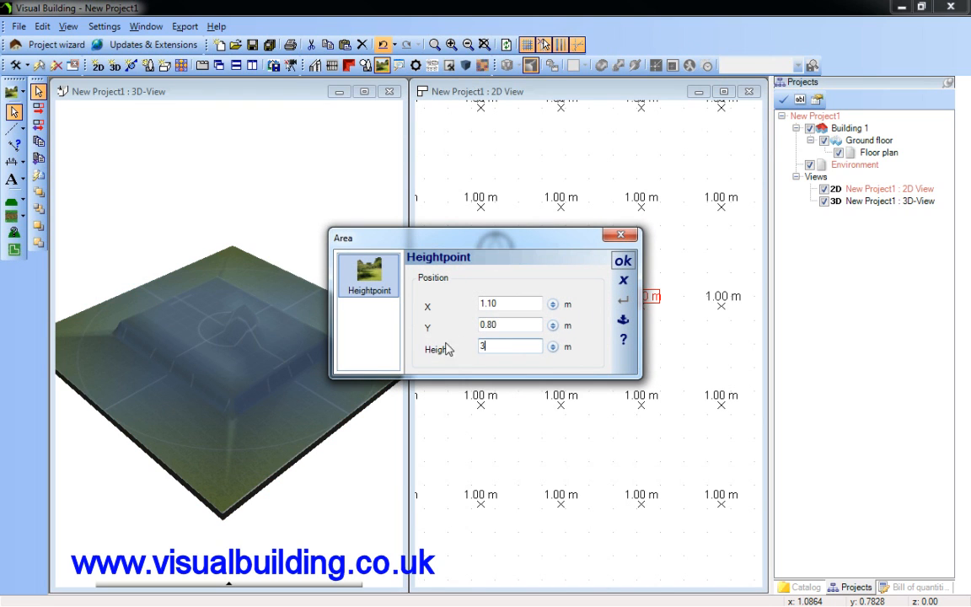
{"action": "left_click", "coordinate": [624, 260]}
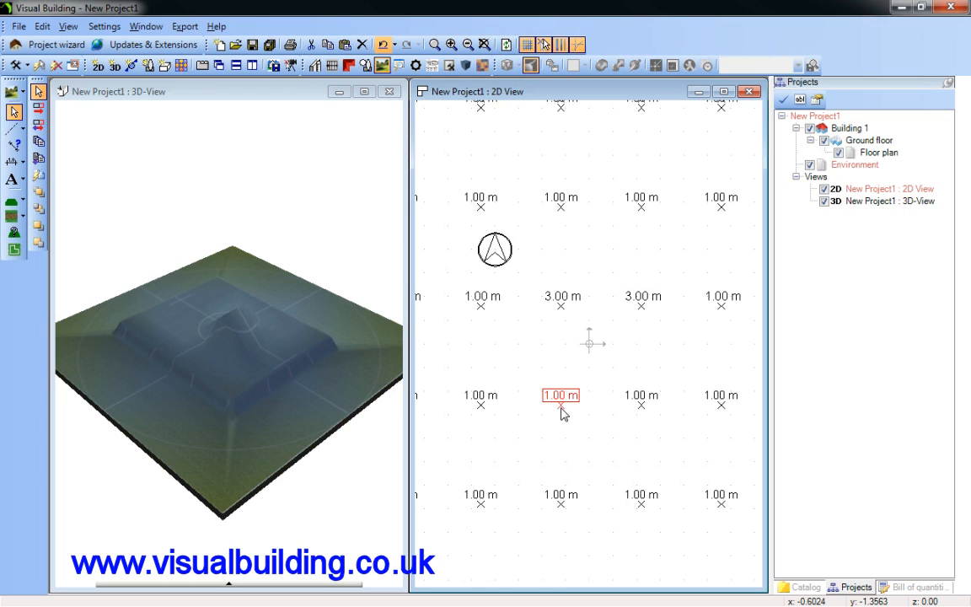
{"action": "double_click", "coordinate": [560, 394]}
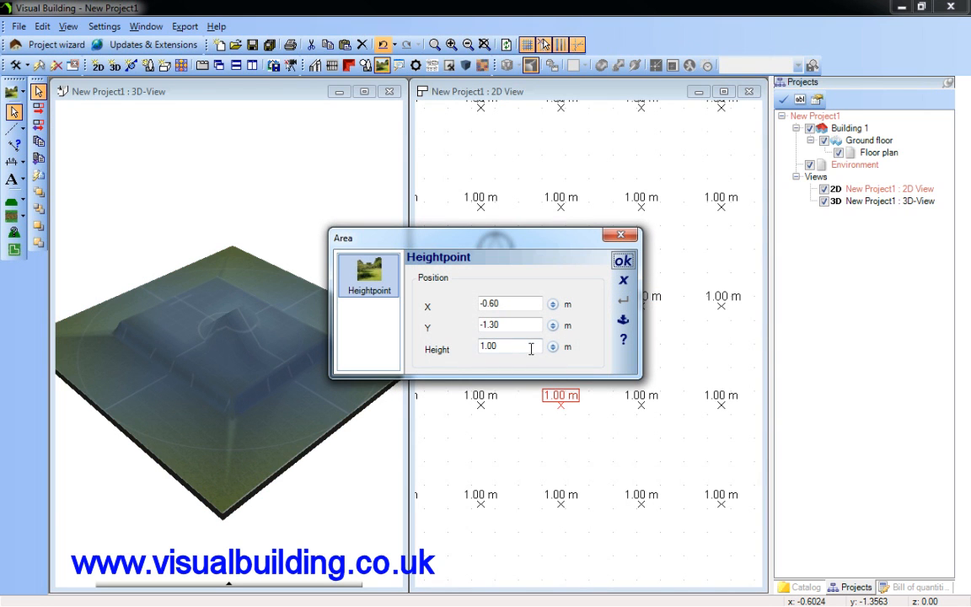
{"action": "left_click", "coordinate": [623, 260]}
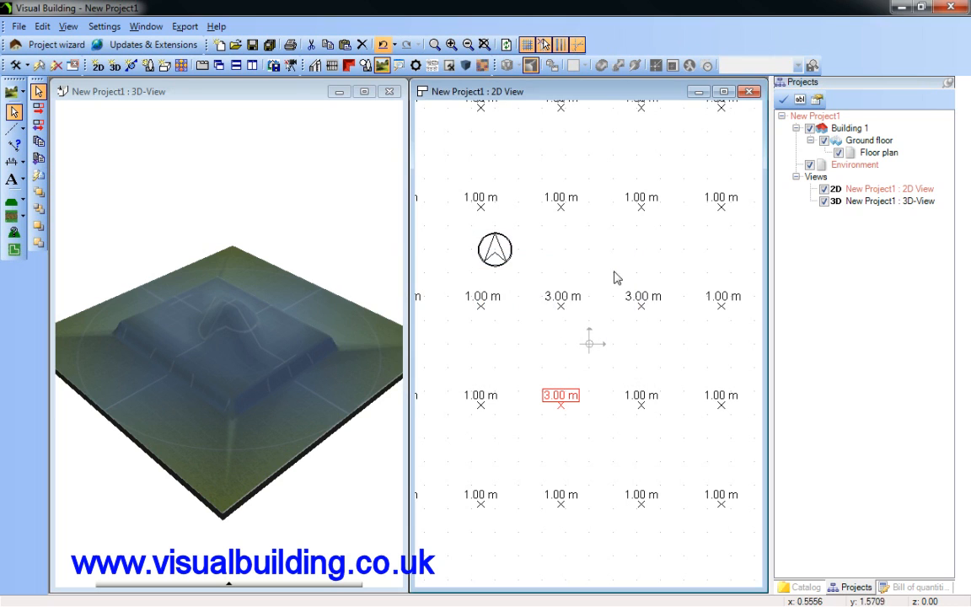